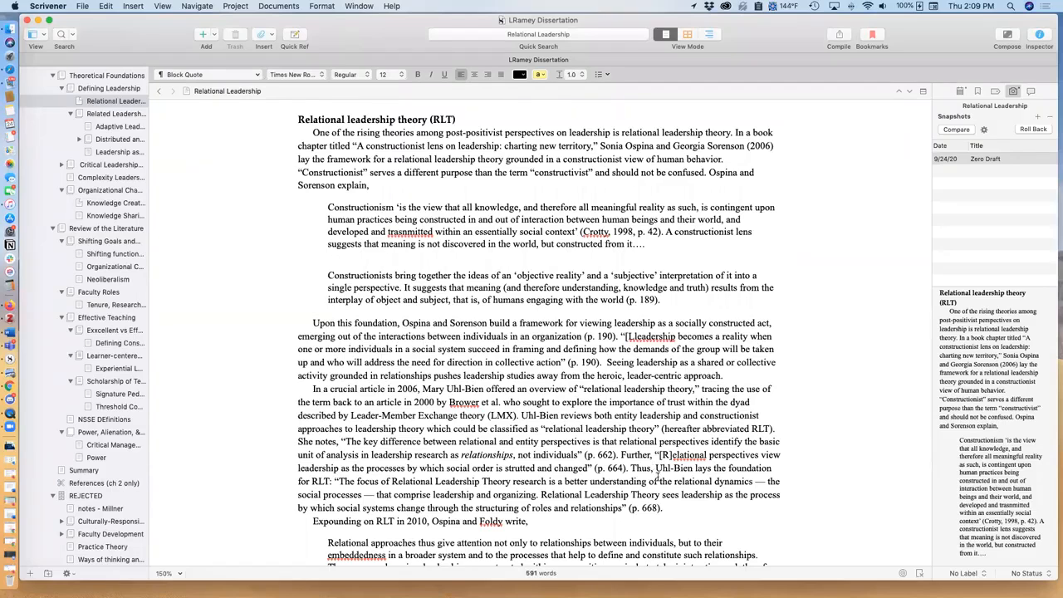
{"action": "mouse_move", "coordinate": [191, 169]}
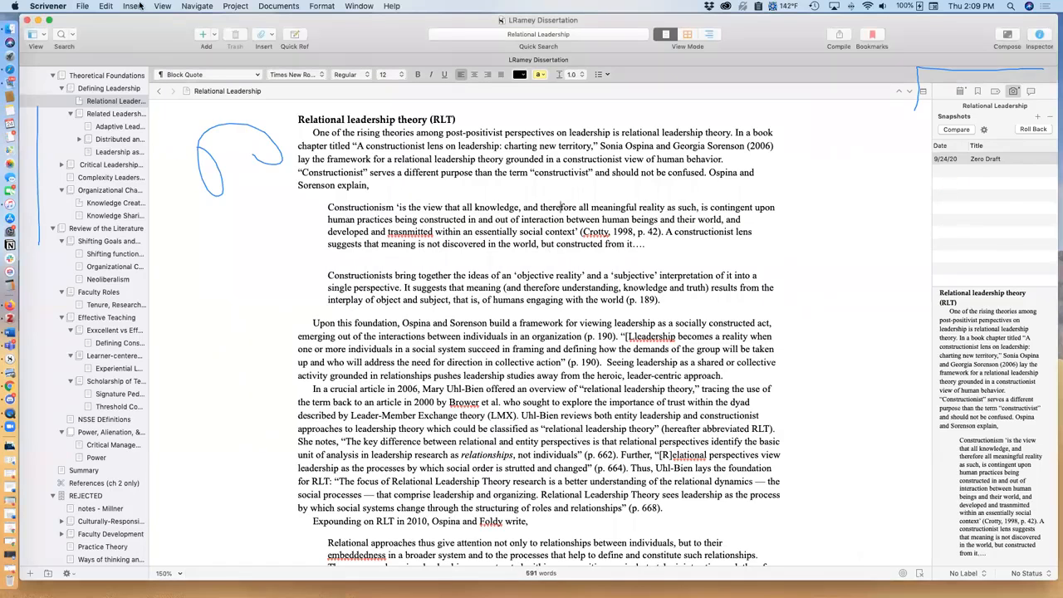
Snapshot the Relational Leadership section from the Inspector, adding Untitled Snapshot dated 9/24/20.
{"action": "left_click", "coordinate": [162, 6]}
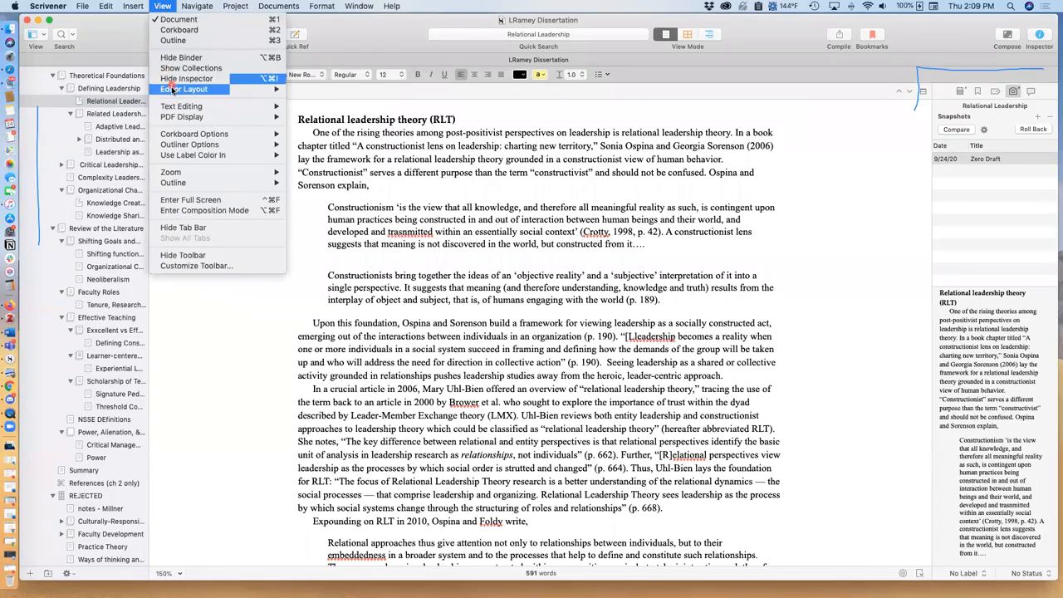
{"action": "mouse_move", "coordinate": [186, 78]}
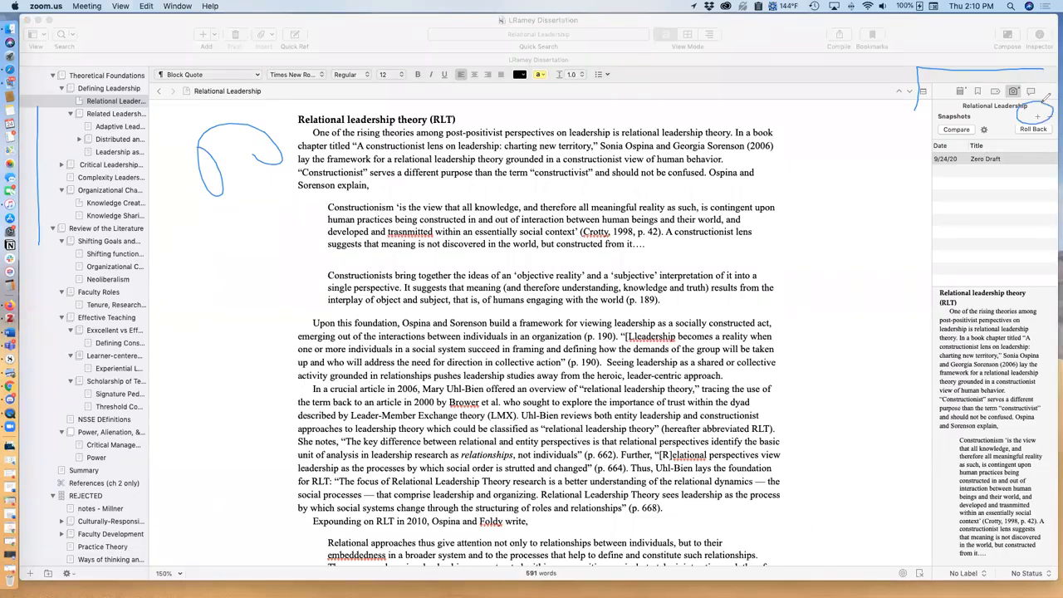
{"action": "mouse_move", "coordinate": [790, 501]}
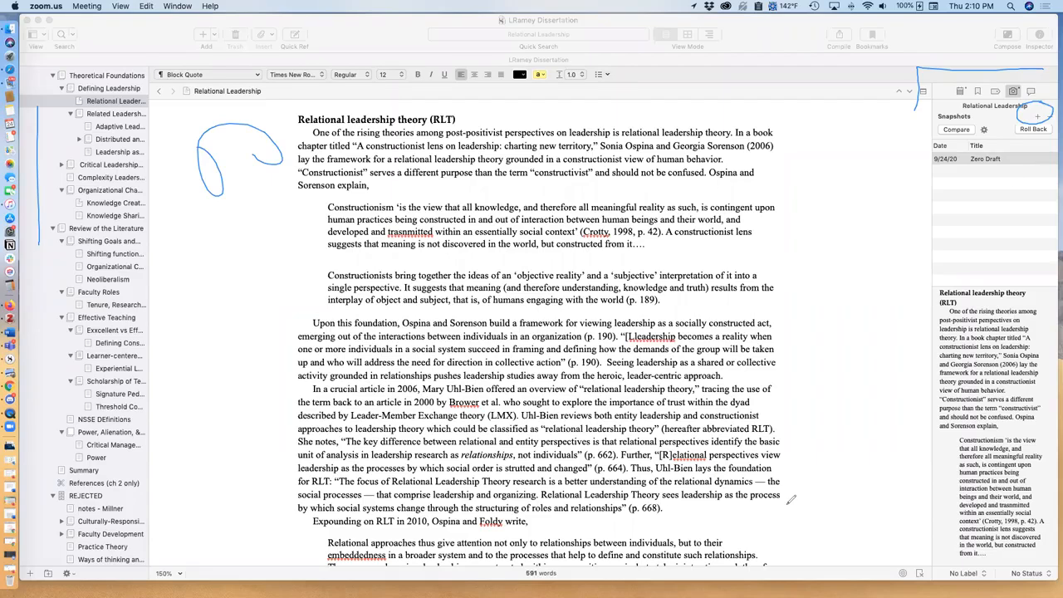
{"action": "mouse_move", "coordinate": [980, 214]}
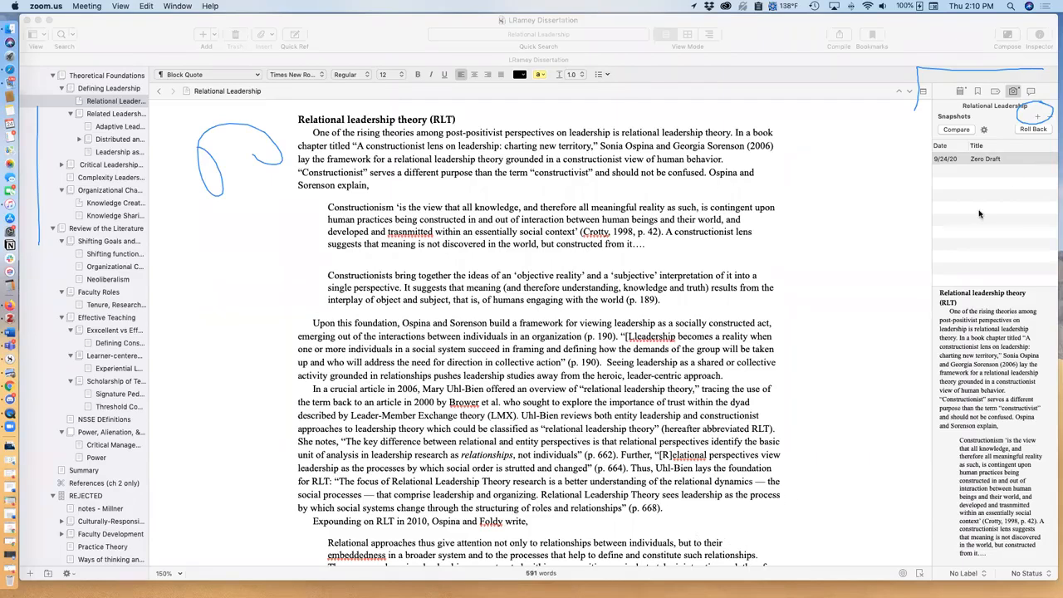
{"action": "left_click", "coordinate": [1035, 116]}
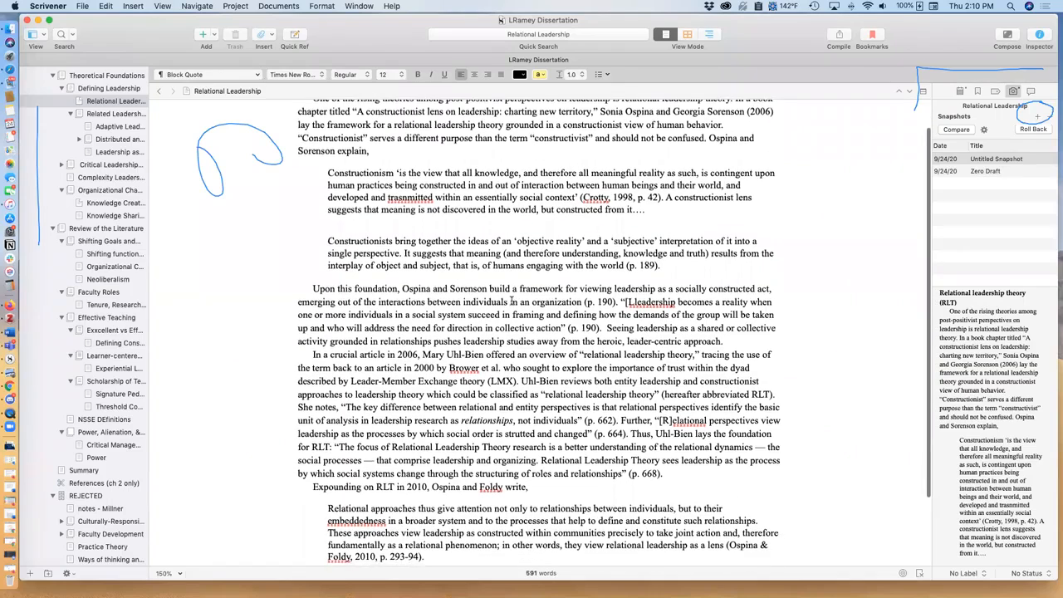
{"action": "scroll", "scroll_direction": "down", "scroll_amount": 3}
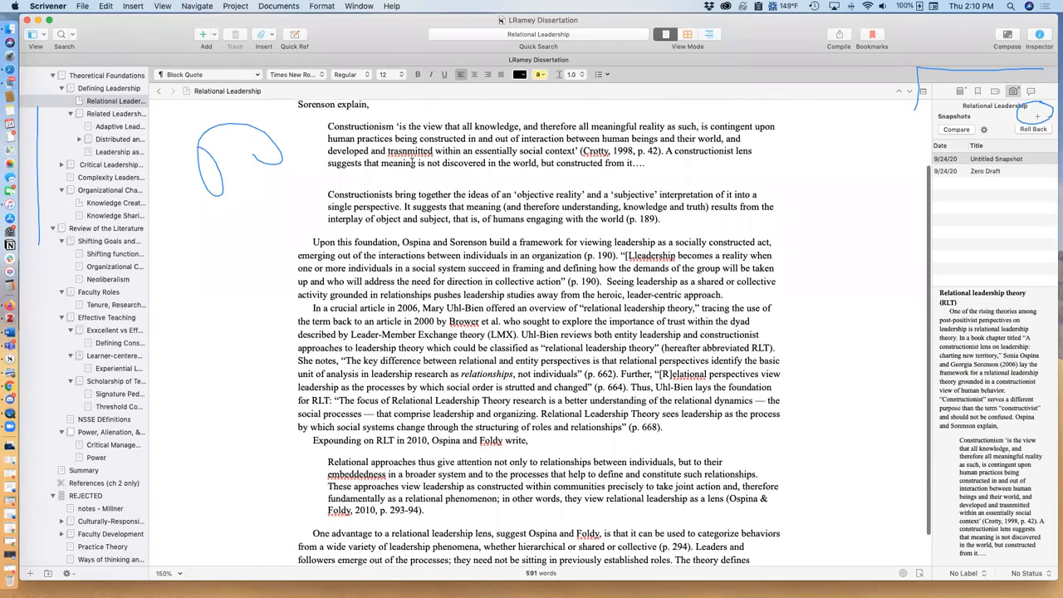
{"action": "scroll", "scroll_direction": "down", "scroll_amount": 3}
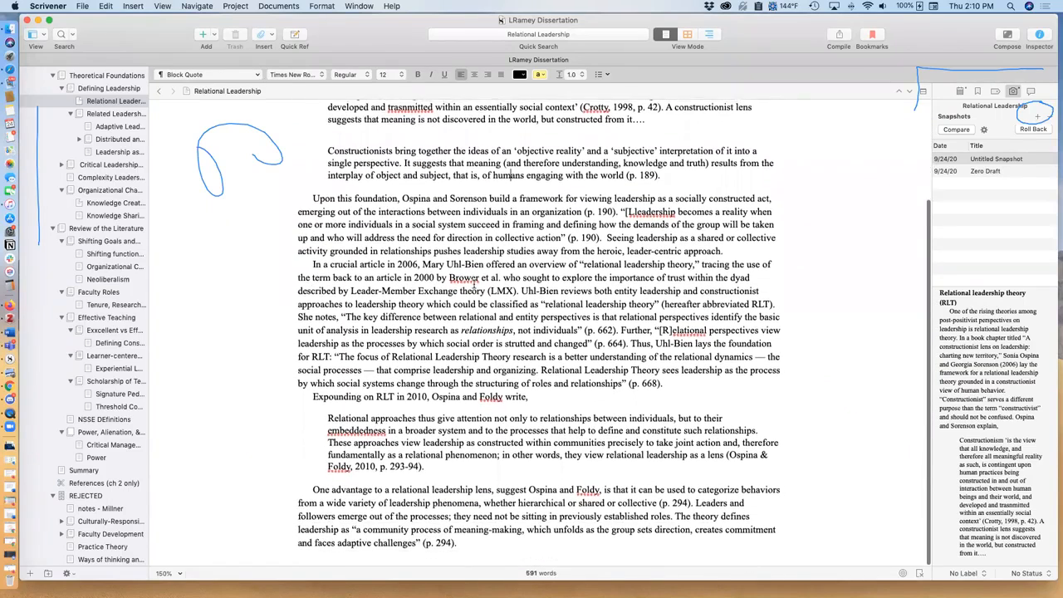
{"action": "scroll", "scroll_direction": "up", "scroll_amount": 3}
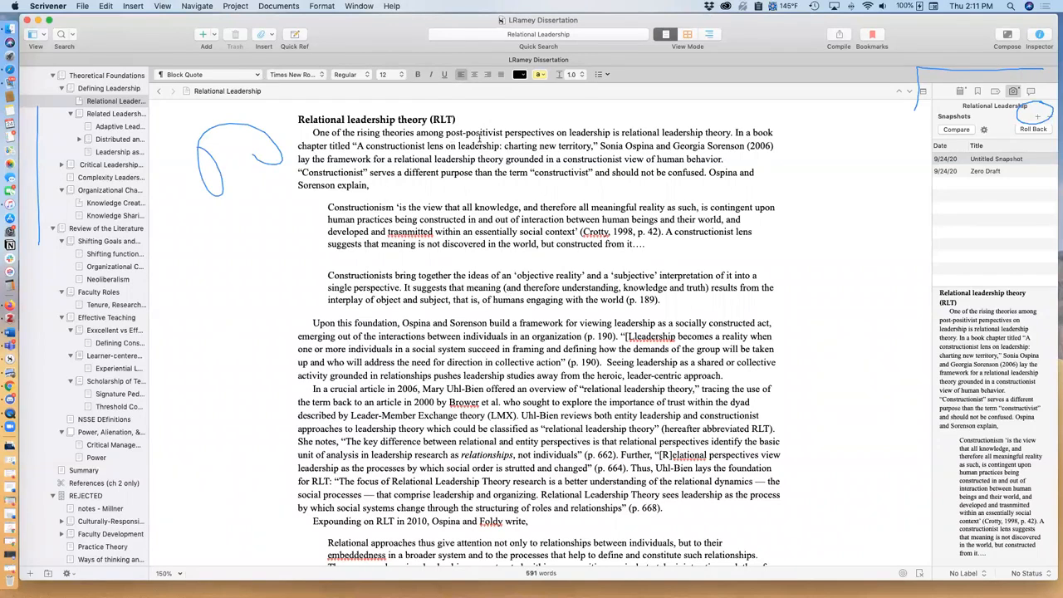
{"action": "mouse_move", "coordinate": [1002, 172]}
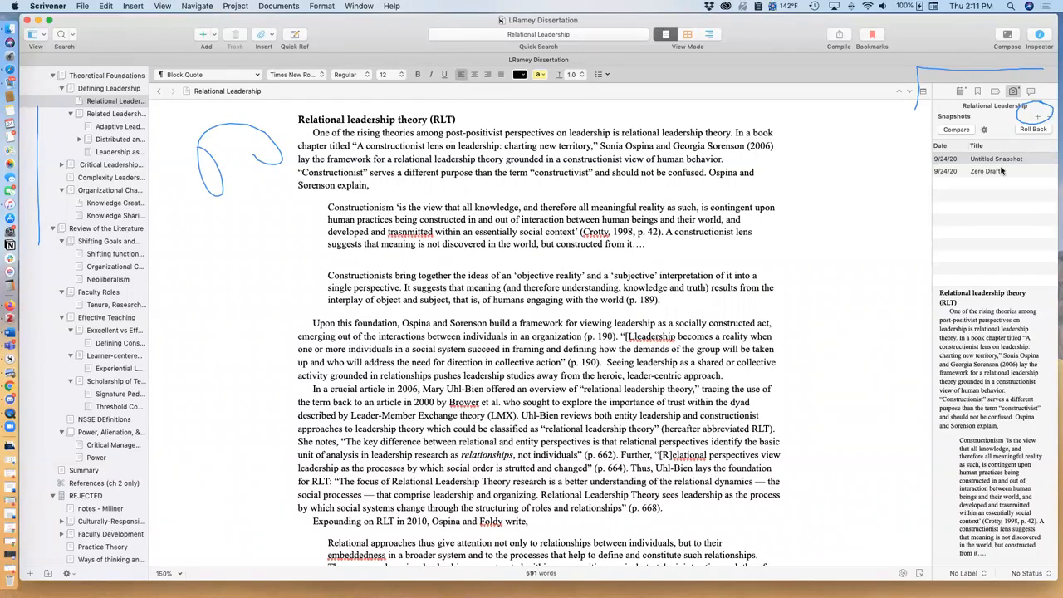
{"action": "left_click", "coordinate": [986, 171]}
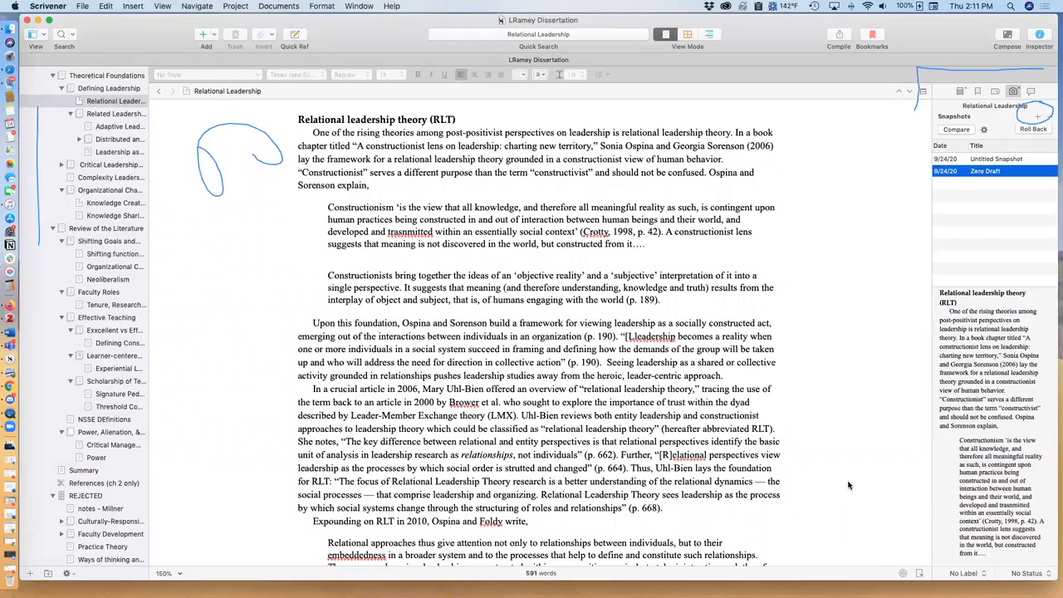
{"action": "mouse_move", "coordinate": [890, 176]}
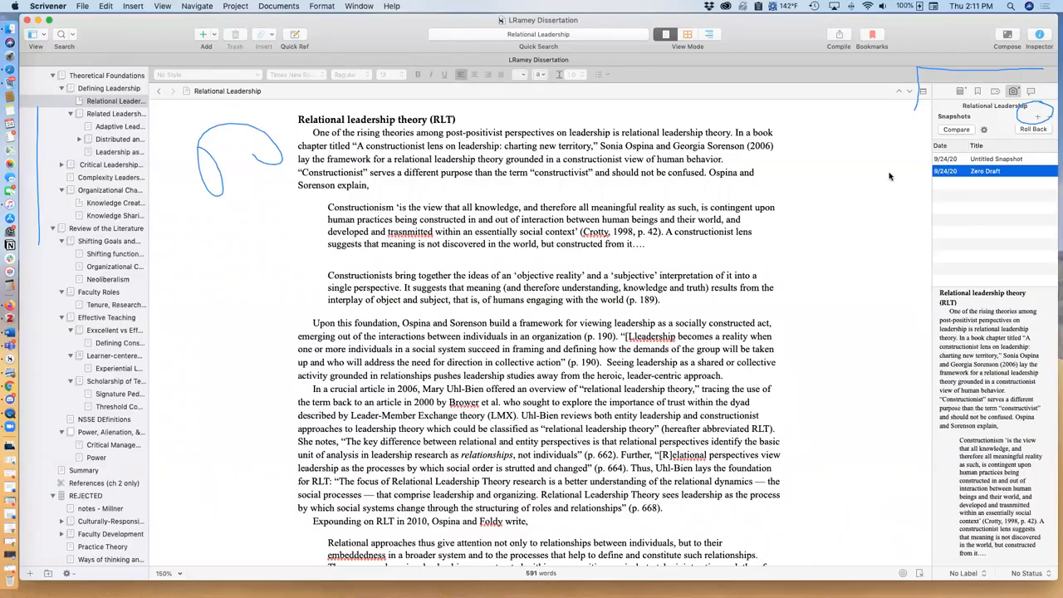
{"action": "mouse_move", "coordinate": [783, 538]}
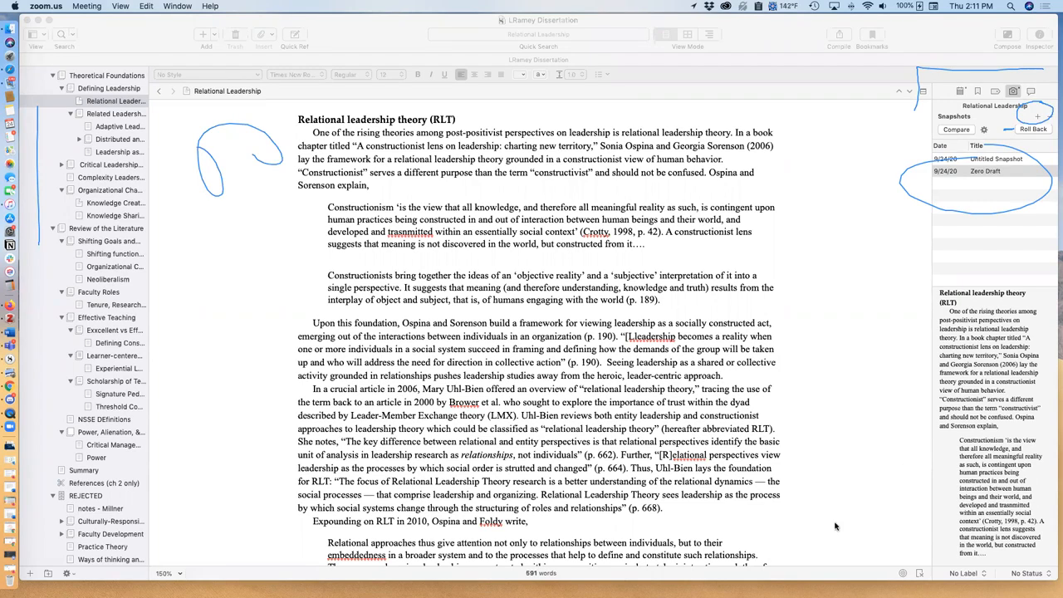
{"action": "left_click", "coordinate": [984, 171]}
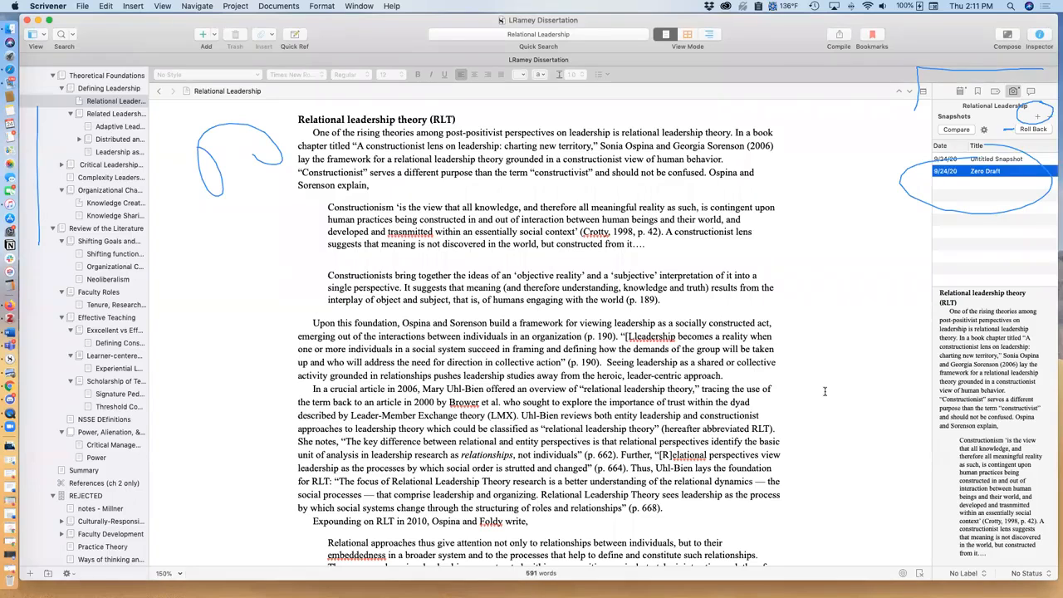